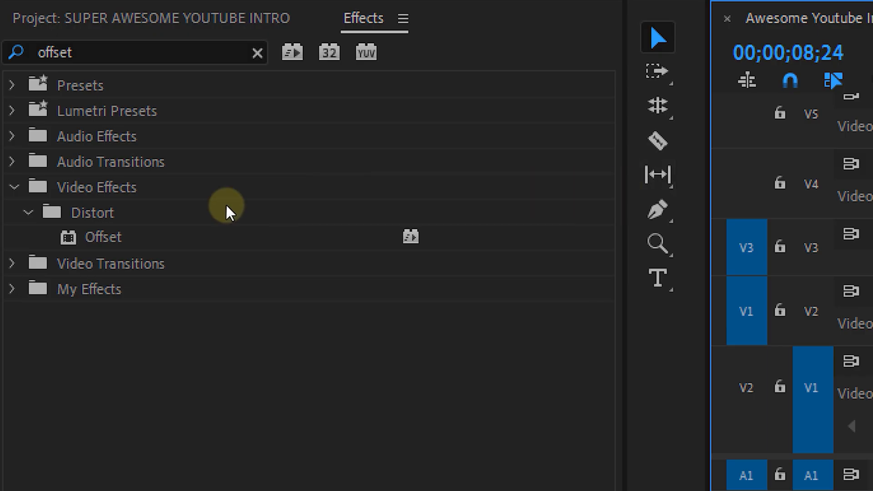
# Select the Offset effect under Video Effects > Distort in the filtered Effects list
pyautogui.click(103, 236)
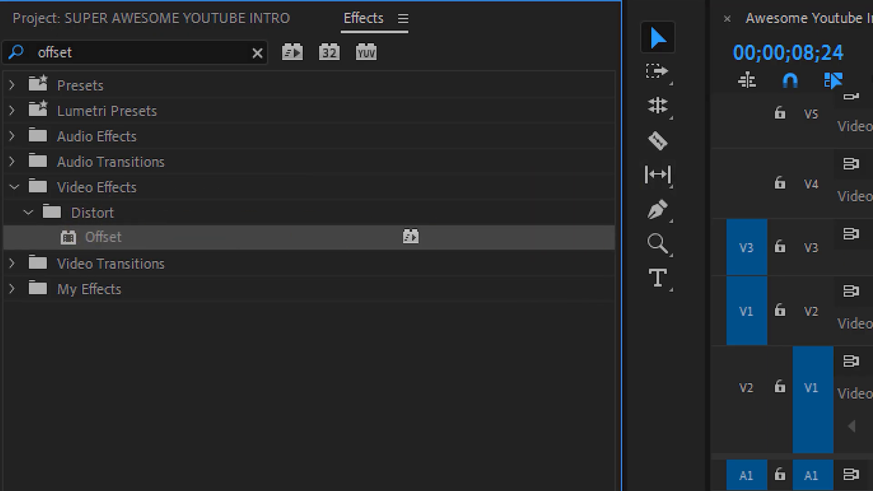